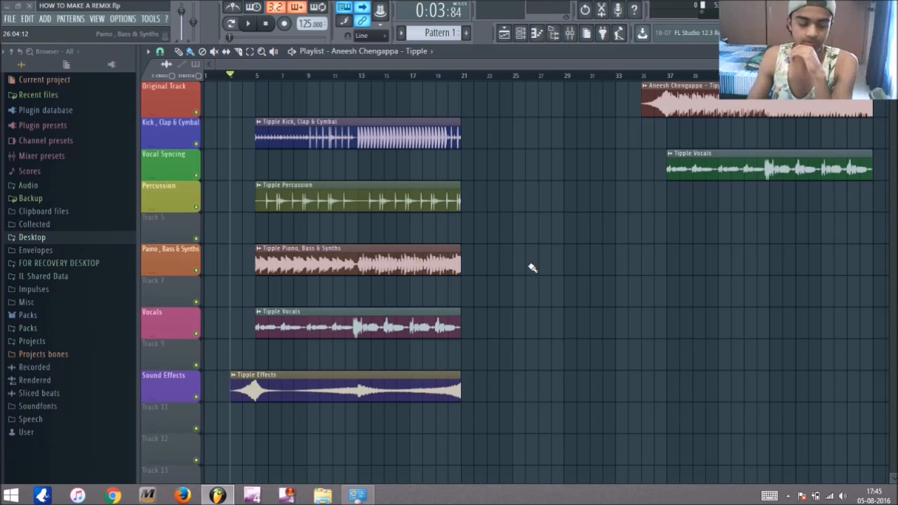
{"action": "mouse_move", "coordinate": [522, 250]}
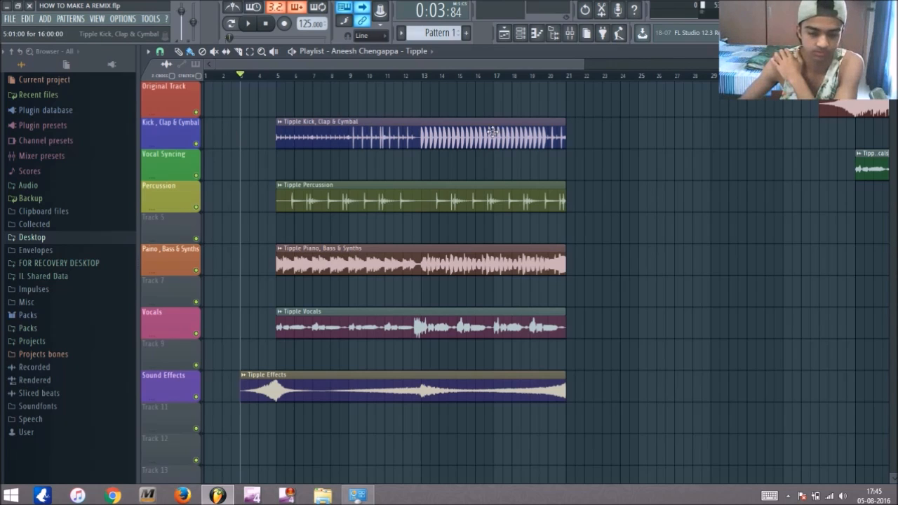
{"action": "mouse_move", "coordinate": [317, 120]}
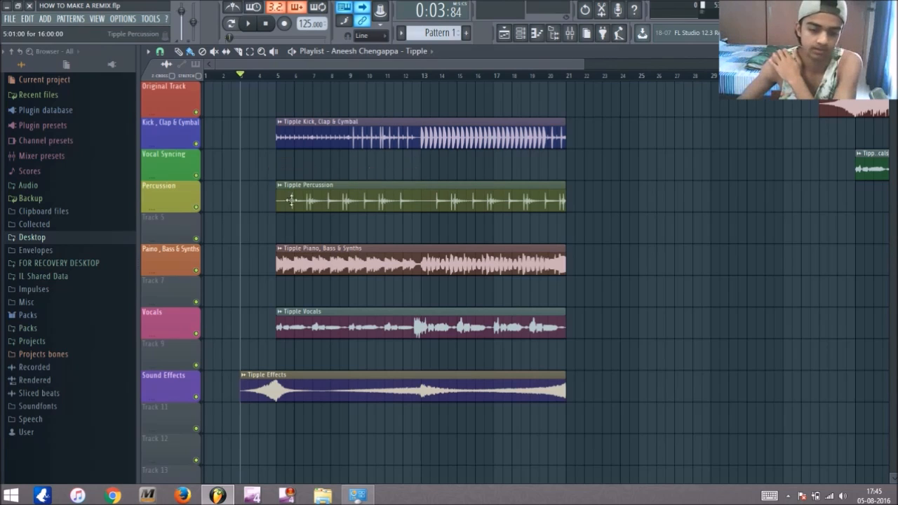
{"action": "mouse_move", "coordinate": [476, 199]}
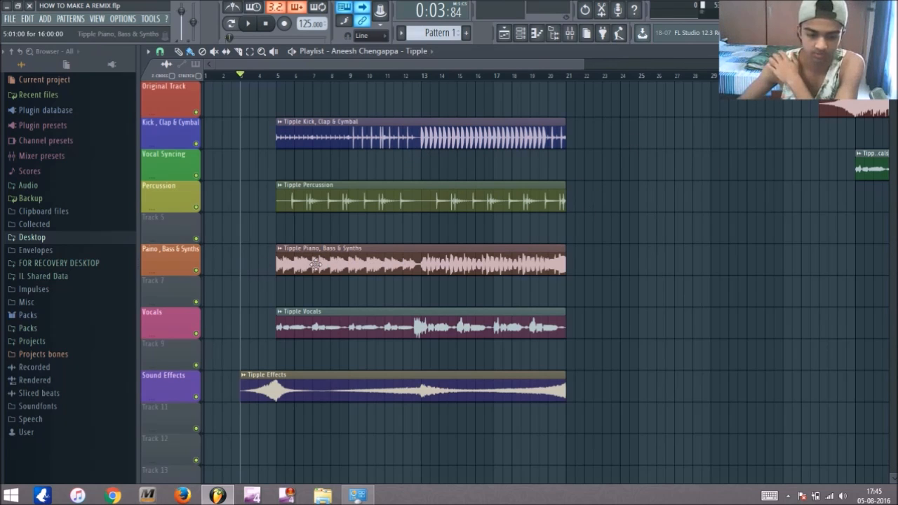
{"action": "mouse_move", "coordinate": [495, 265]}
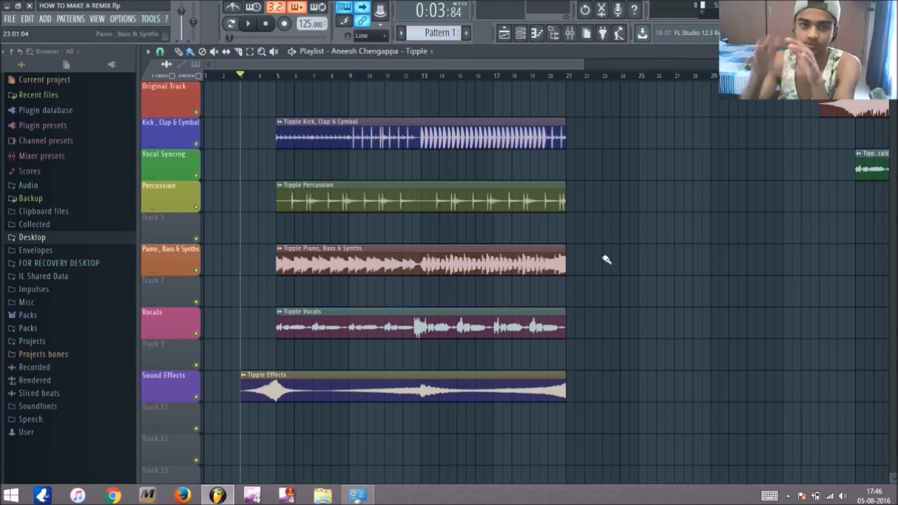
{"action": "mouse_move", "coordinate": [637, 206]}
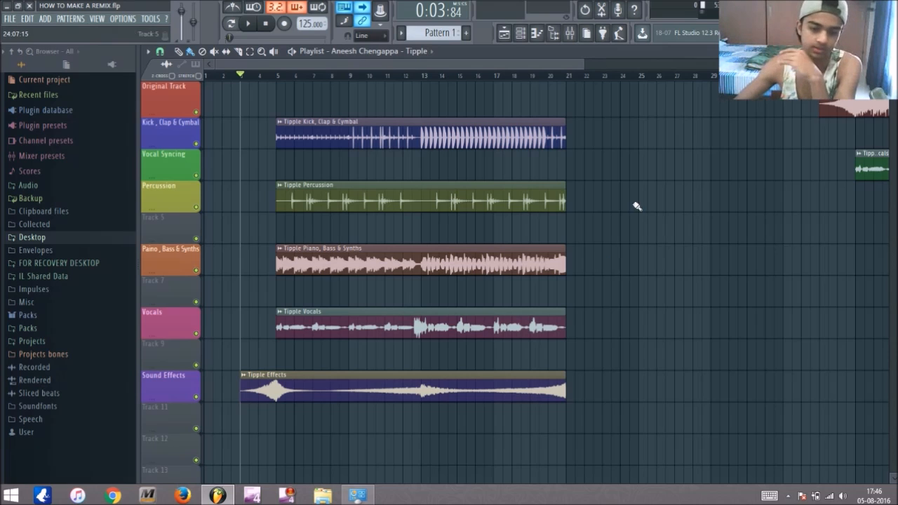
{"action": "mouse_move", "coordinate": [397, 217]}
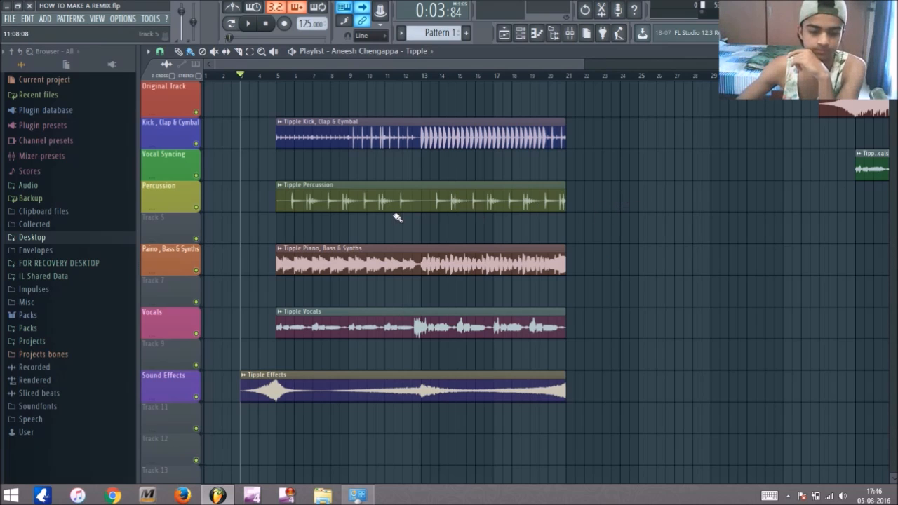
{"action": "mouse_move", "coordinate": [639, 200]}
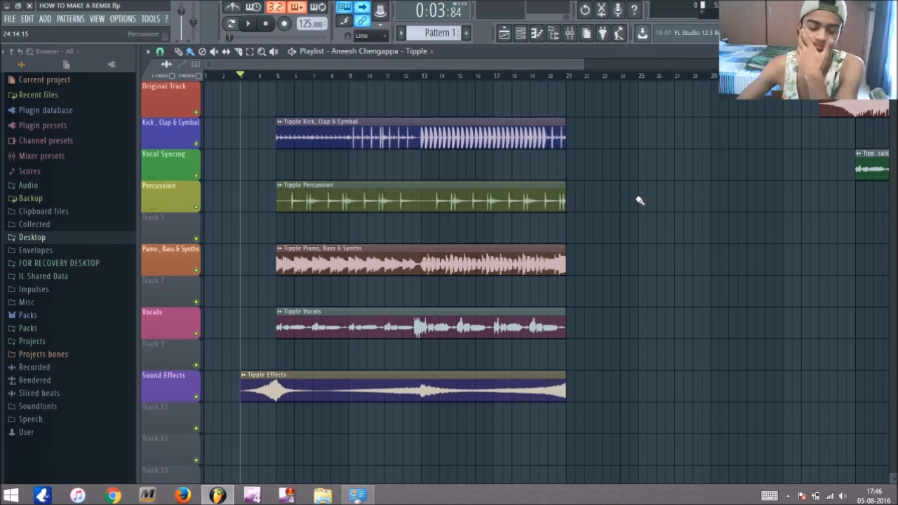
{"action": "mouse_move", "coordinate": [586, 211]}
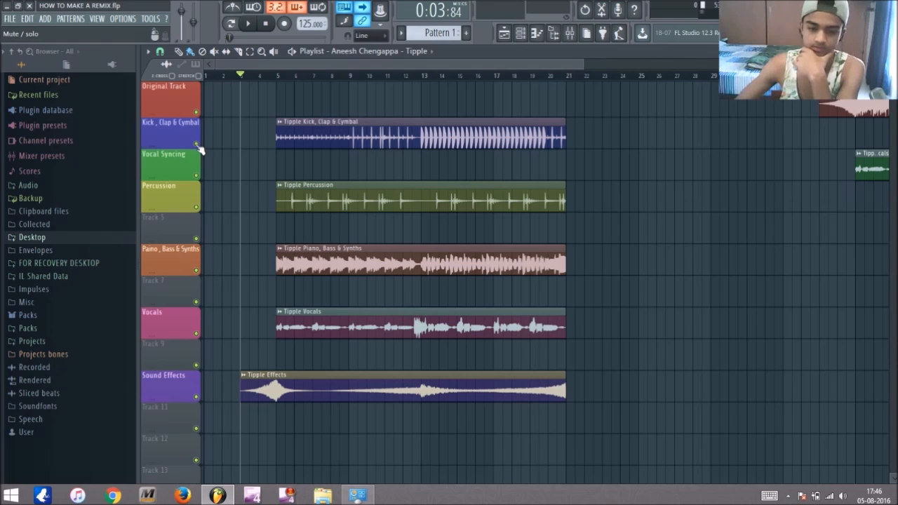
- Mute the Kick, Clap & Cymbal stem track in the playlist
{"action": "left_click", "coordinate": [171, 133]}
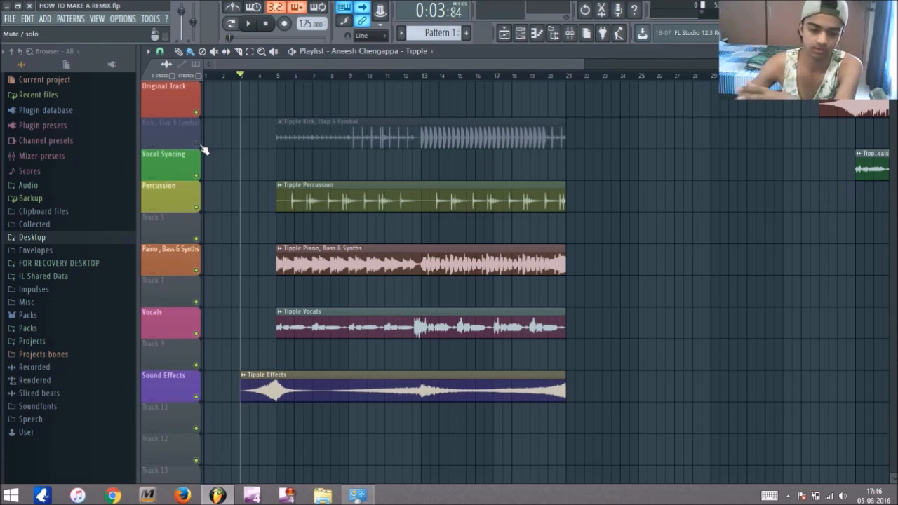
{"action": "mouse_move", "coordinate": [205, 185]}
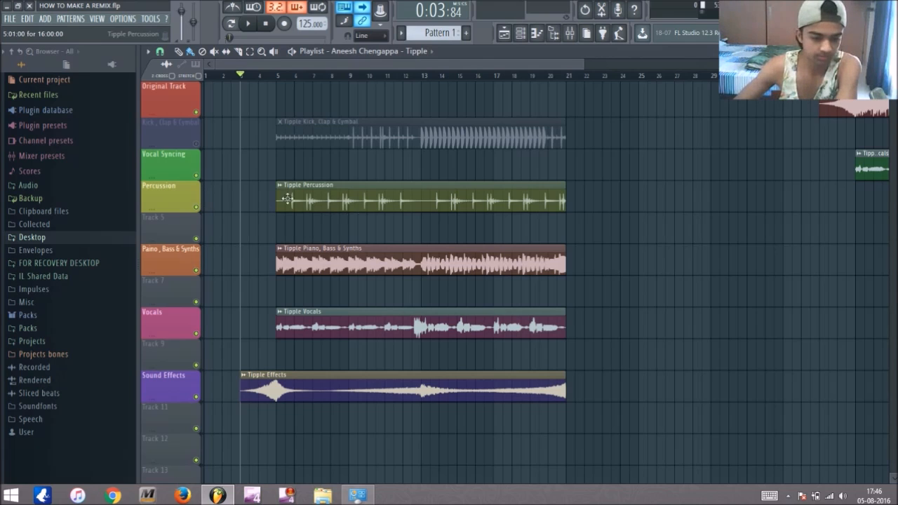
{"action": "mouse_move", "coordinate": [369, 201]}
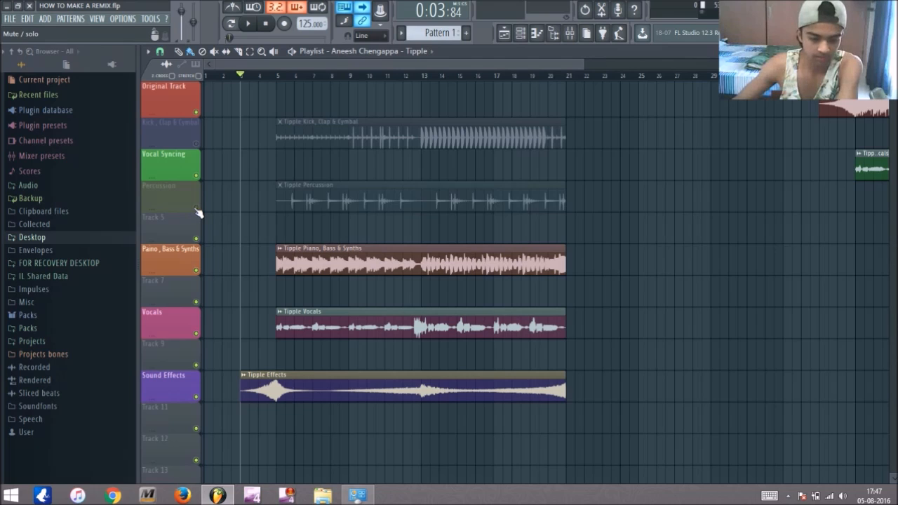
- Unmute the Percussion stem track so it plays again
{"action": "left_click", "coordinate": [169, 189]}
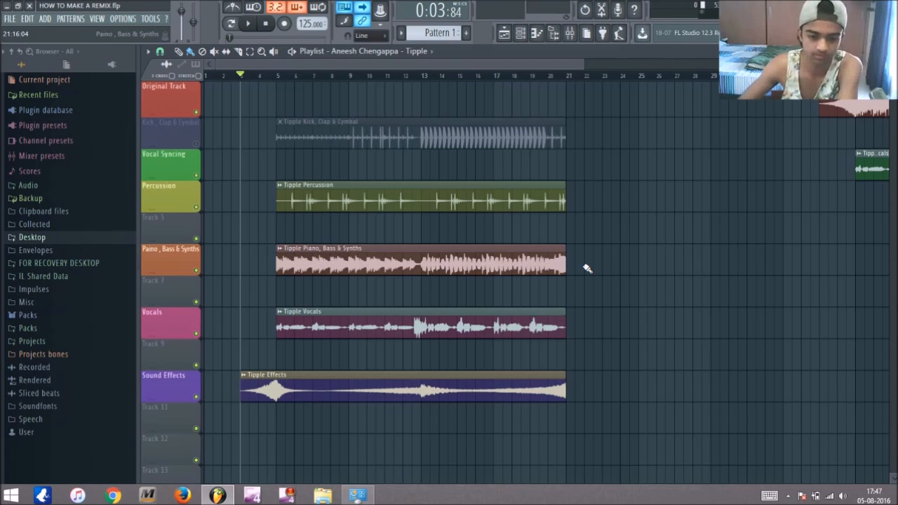
{"action": "mouse_move", "coordinate": [574, 277]}
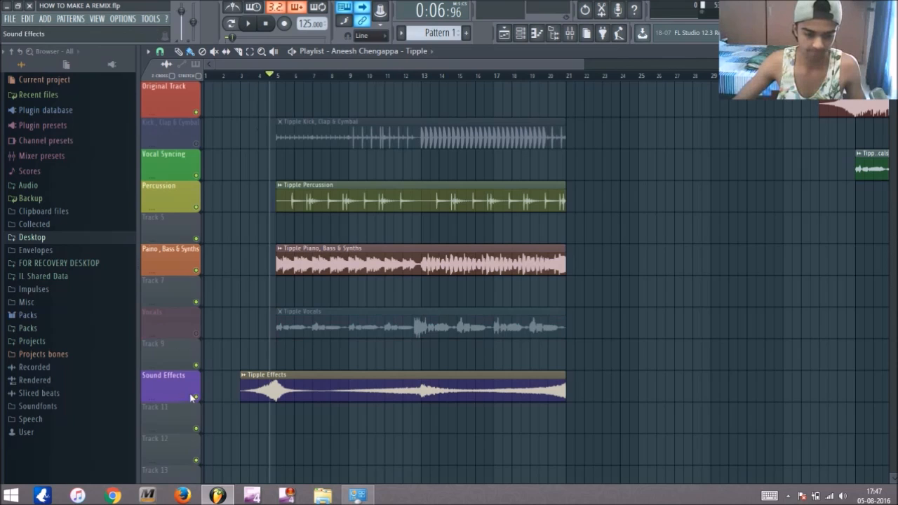
- Toggle the stem mute switches so Sound Effects plays while Percussion, Piano, Bass & Synths, and Vocals stay silent
{"action": "left_click", "coordinate": [247, 23]}
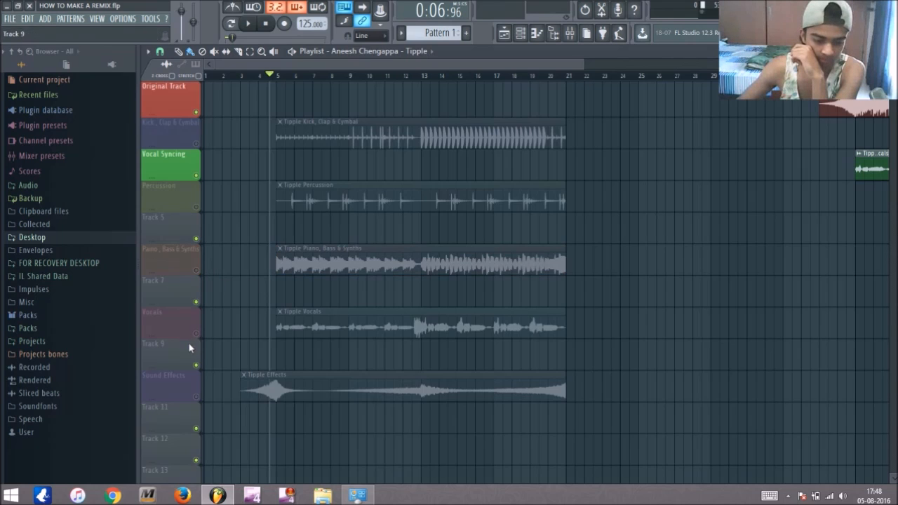
{"action": "left_click", "coordinate": [169, 386]}
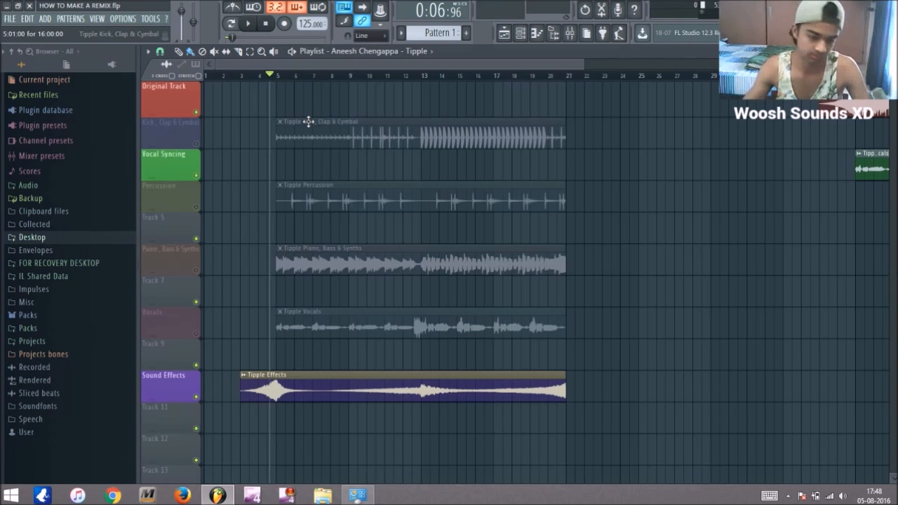
{"action": "mouse_move", "coordinate": [344, 98]}
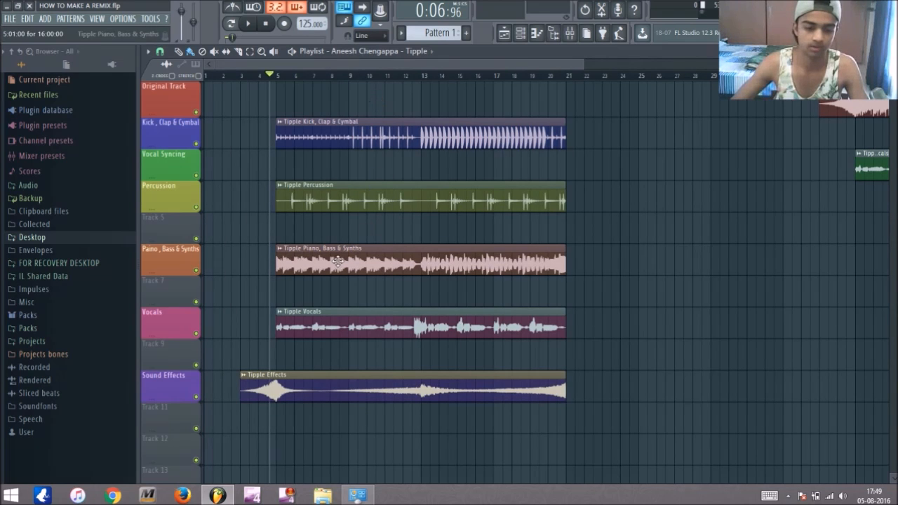
{"action": "mouse_move", "coordinate": [356, 198]}
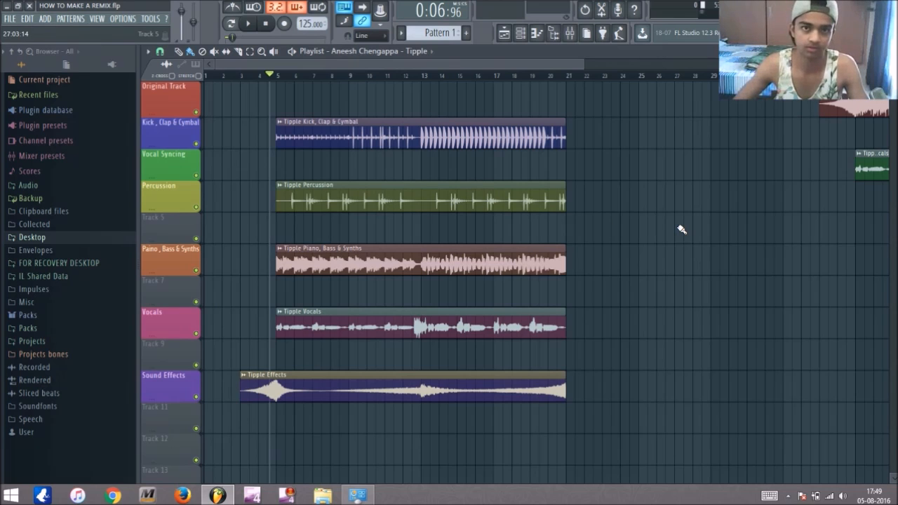
- Scroll the playlist right to bars 29–53 showing the original track and Tipple Vocals
{"action": "scroll", "scroll_direction": "right", "scroll_amount": 3}
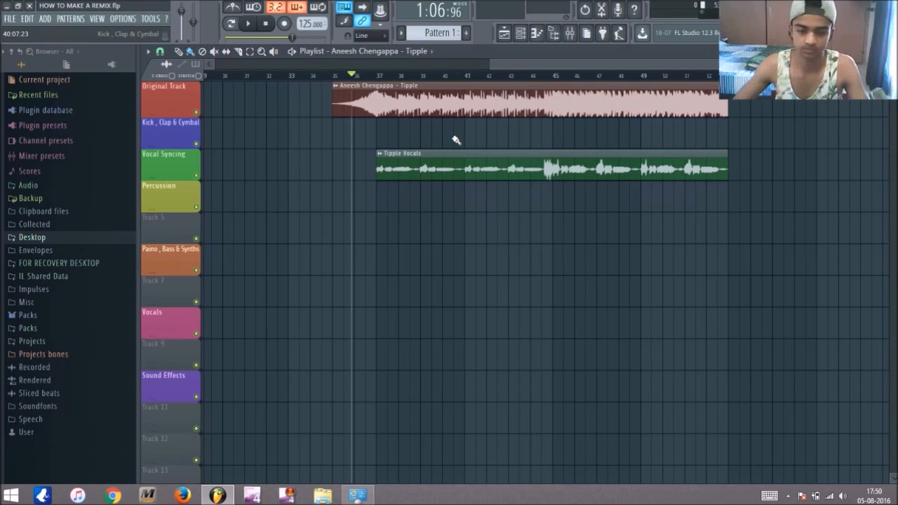
{"action": "mouse_move", "coordinate": [462, 137]}
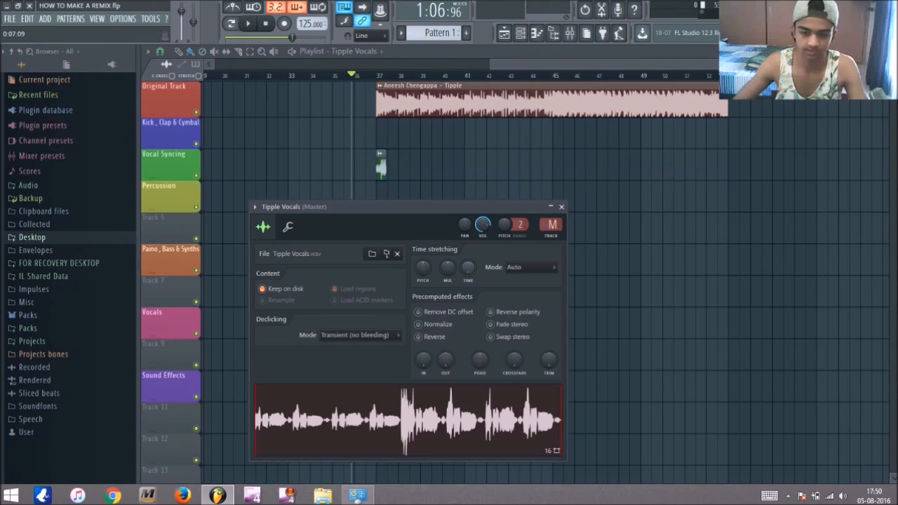
- Turn the Time stretching knob so the Tipple Vocals clip matches the original song's length
{"action": "left_click_drag", "start_coordinate": [467, 269], "coordinate": [468, 263]}
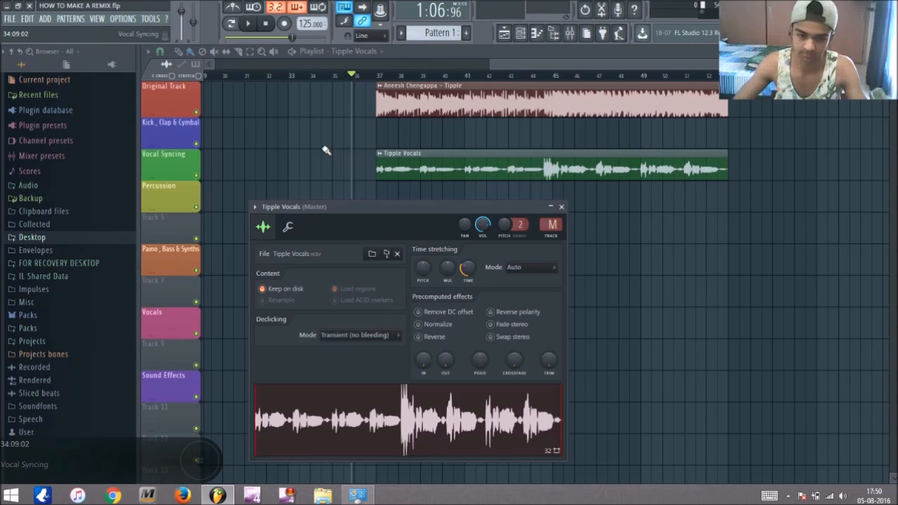
{"action": "left_click", "coordinate": [561, 207]}
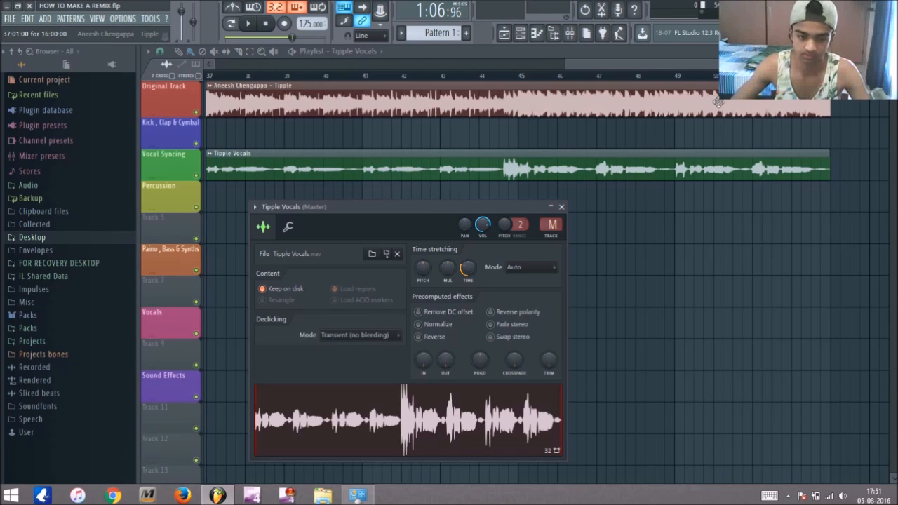
- Close the Tipple Vocals channel settings window
{"action": "left_click", "coordinate": [561, 207]}
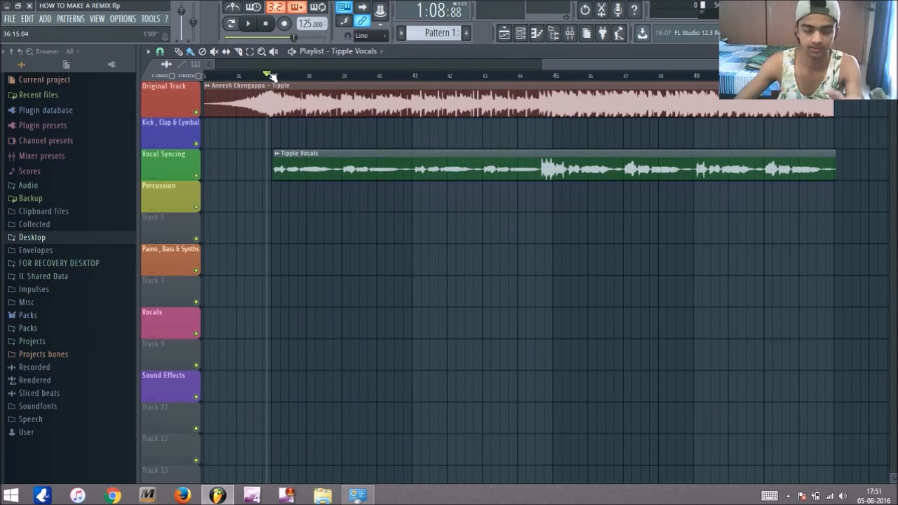
- Reopen the Tipple Vocals channel settings with both clips ending around bar 53
{"action": "left_click", "coordinate": [247, 23]}
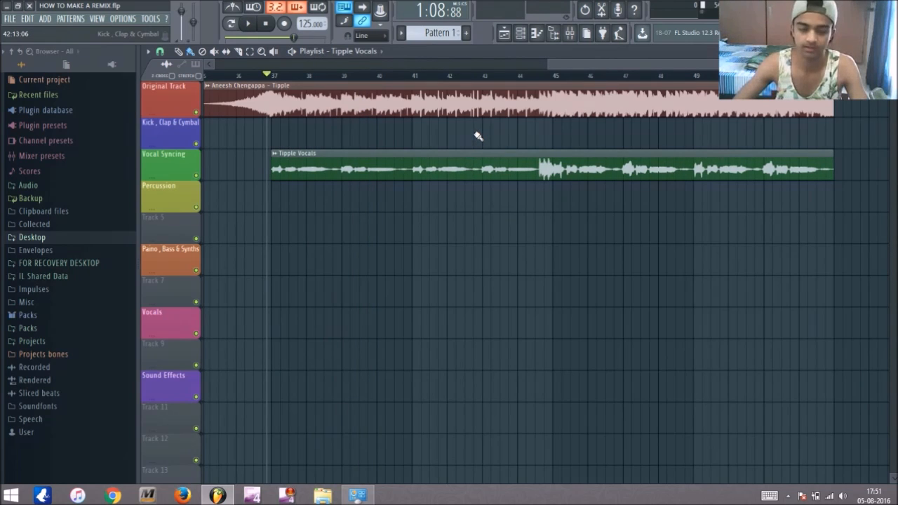
{"action": "left_click", "coordinate": [247, 23]}
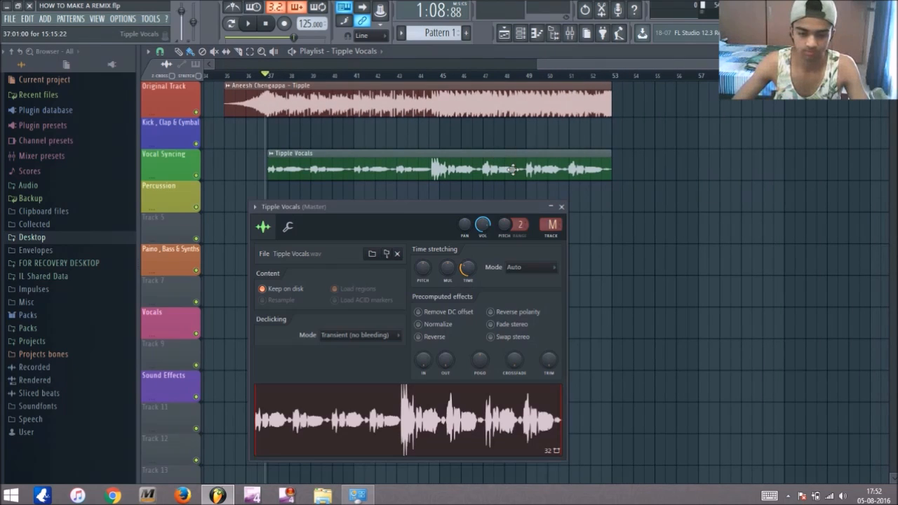
{"action": "mouse_move", "coordinate": [537, 274]}
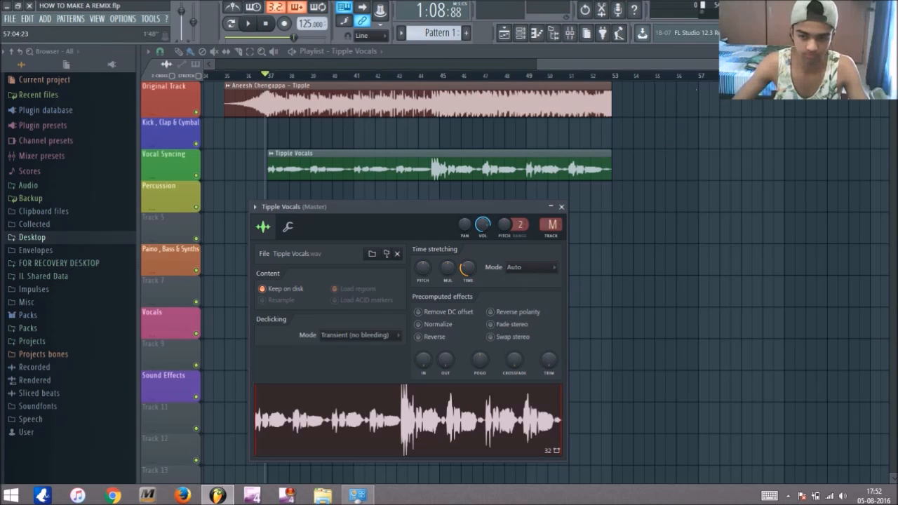
- Click in the Tipple Vocals channel settings while the acapella and song end together
{"action": "left_click", "coordinate": [560, 206]}
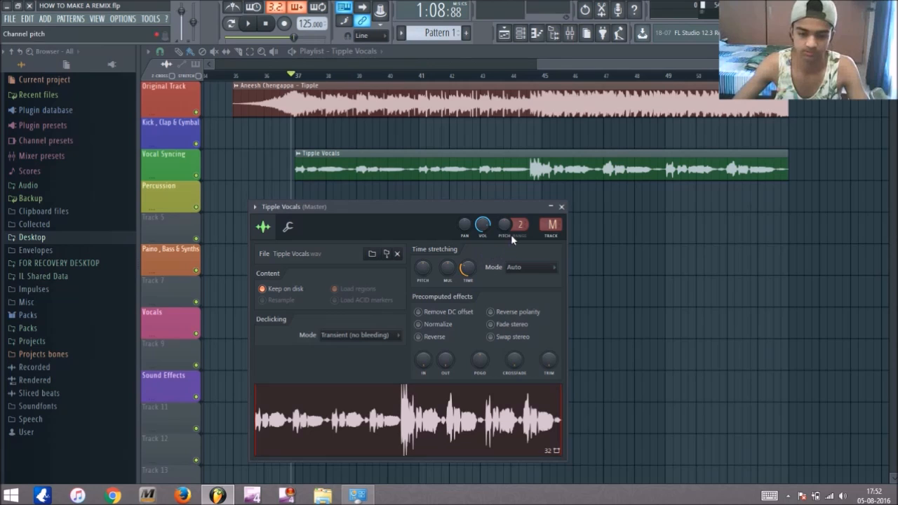
{"action": "mouse_move", "coordinate": [504, 298]}
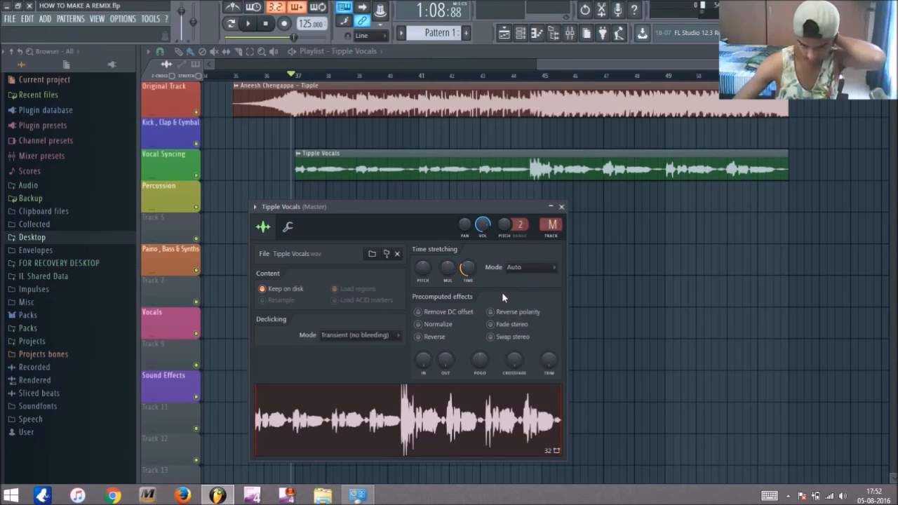
{"action": "mouse_move", "coordinate": [109, 48]}
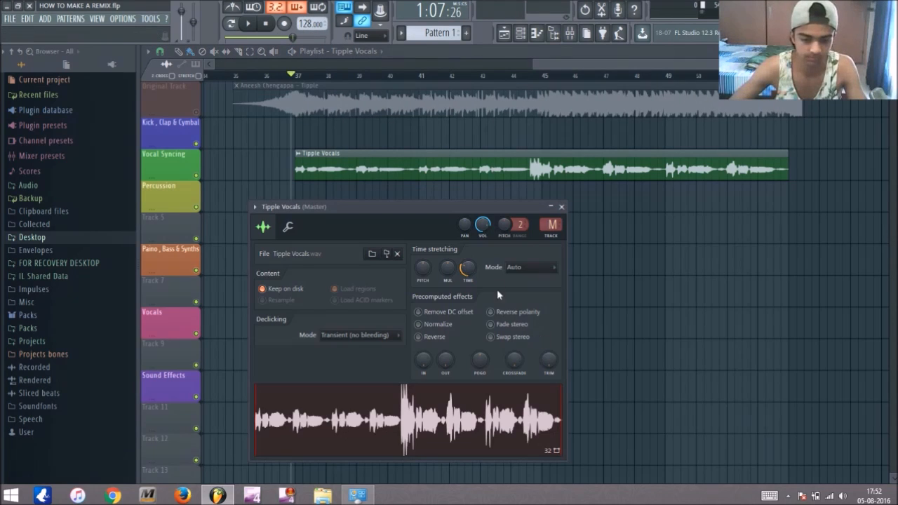
- Adjust the acapella's Time stretch setting and close its channel settings window
{"action": "left_click", "coordinate": [531, 267]}
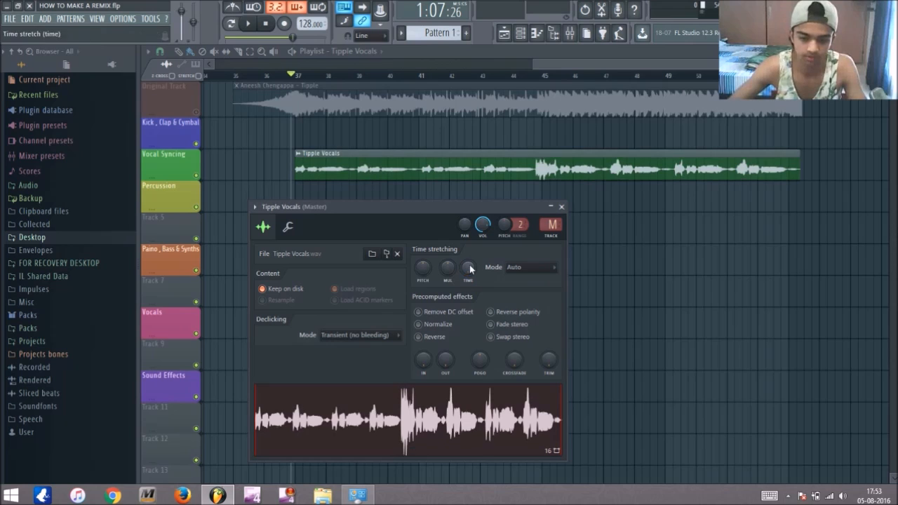
{"action": "left_click", "coordinate": [561, 206]}
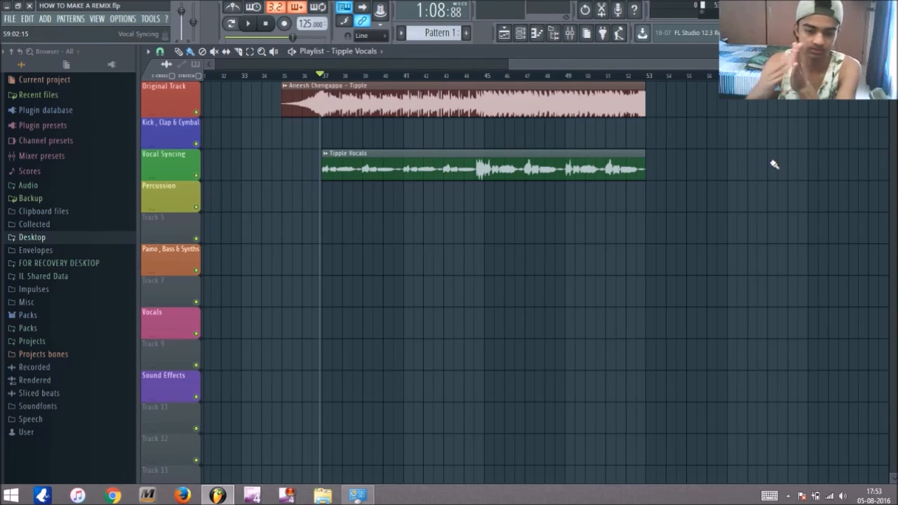
{"action": "mouse_move", "coordinate": [760, 156]}
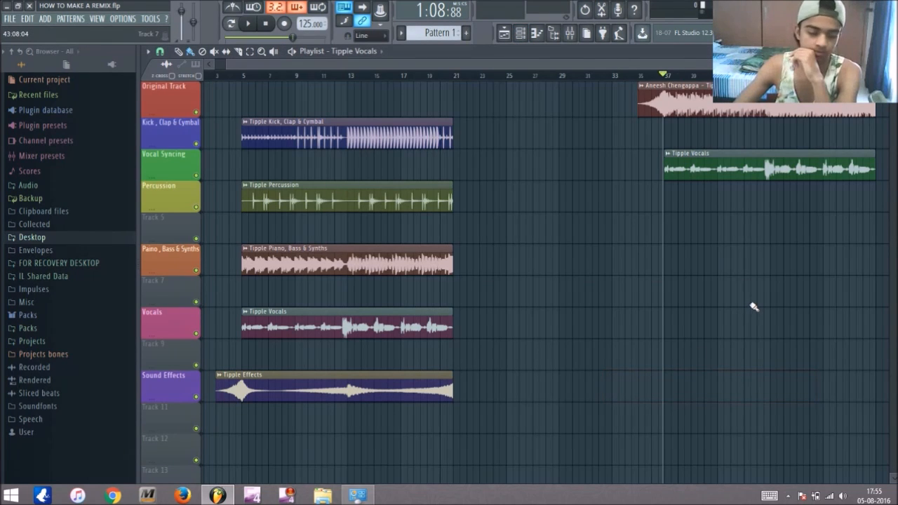
{"action": "mouse_move", "coordinate": [707, 293]}
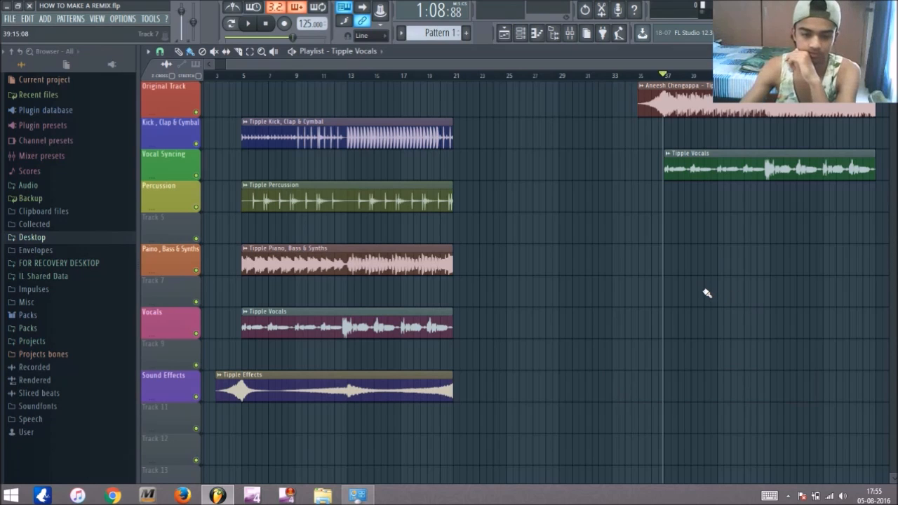